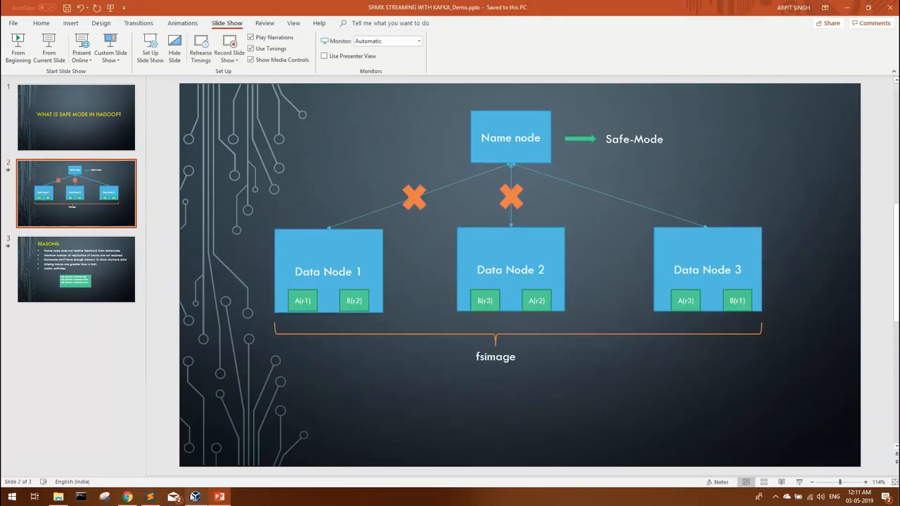
Bring the Cloudera QuickStart VM terminal to the front from the taskbar
left_click(194, 498)
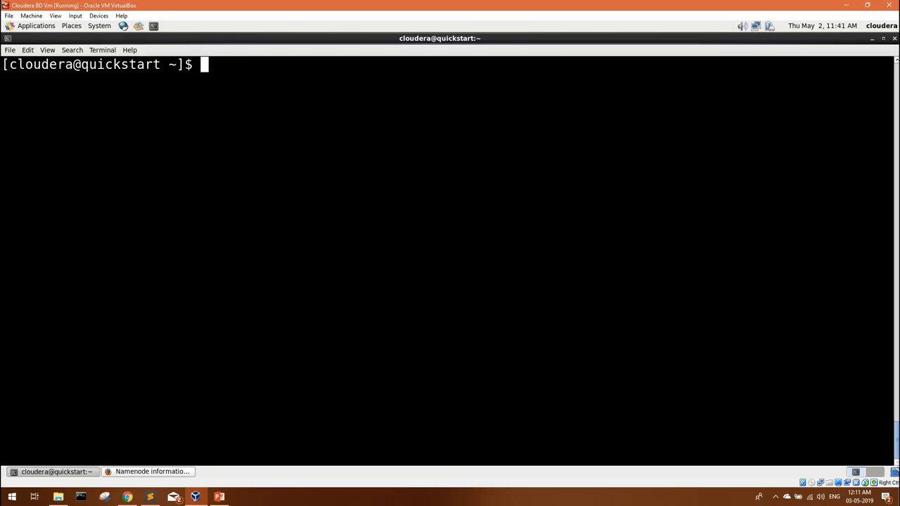
List the HDFS root with hdfs dfs -ls /, showing 11 items, and begin the next hdfs command
type("hdfs")
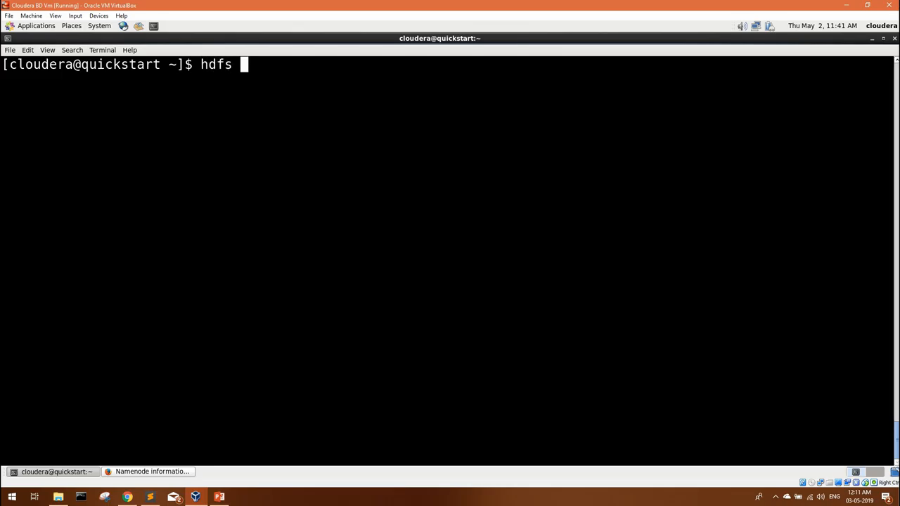
type("dfs -ls")
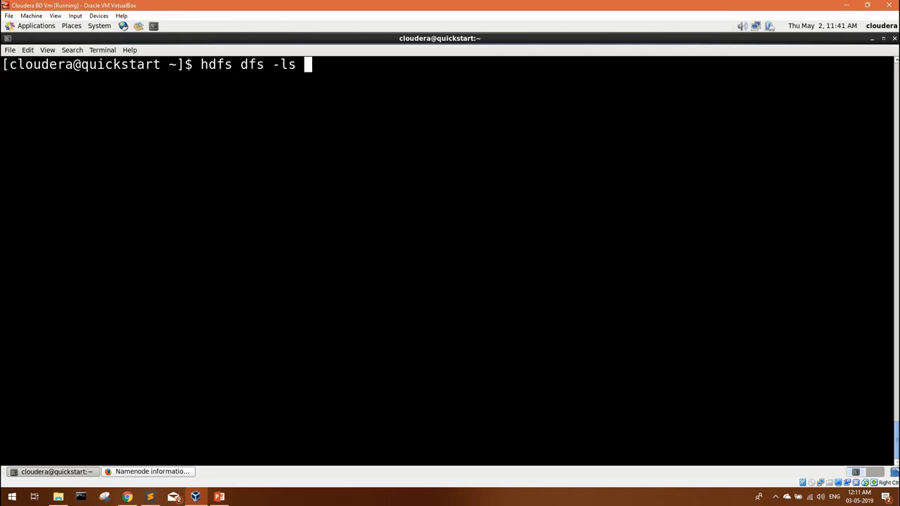
type("/")
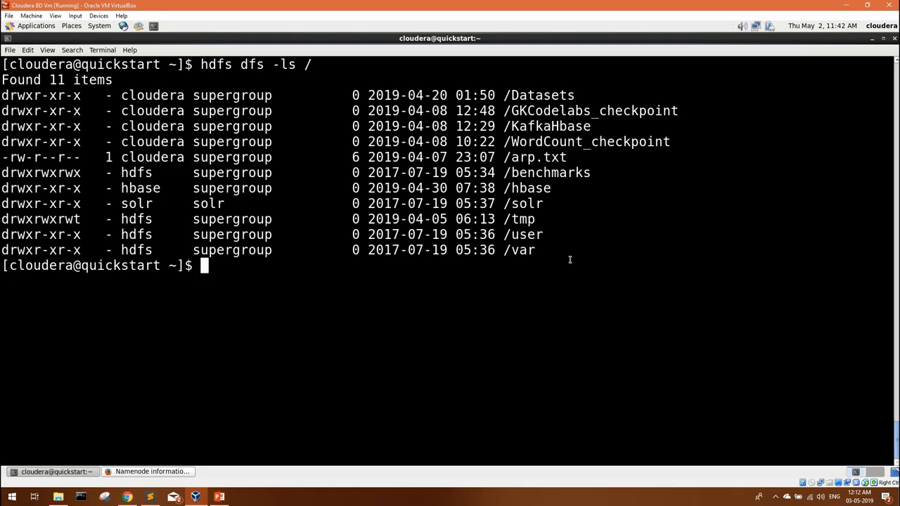
type("hdfs")
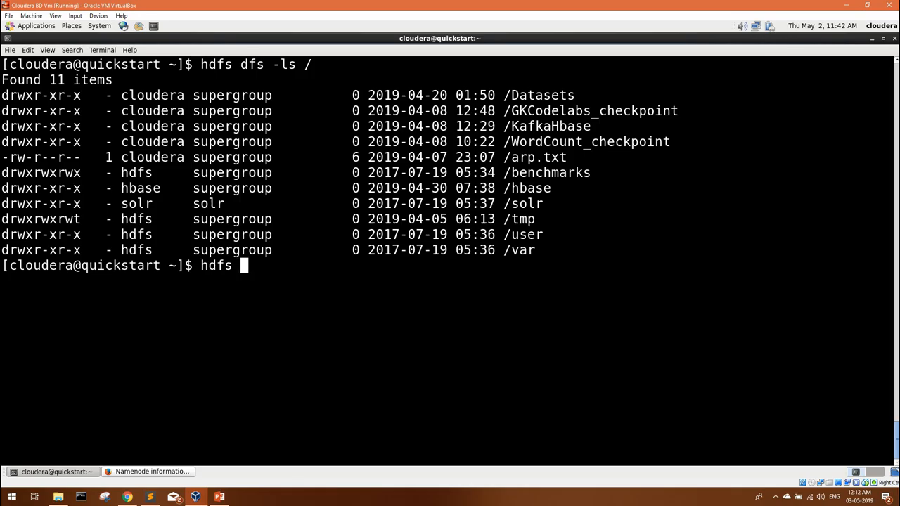
Run hdfs dfs -mkdir /arpit and highlight the safe-mode error from the NameNode
type("dfs -mkdir /a")
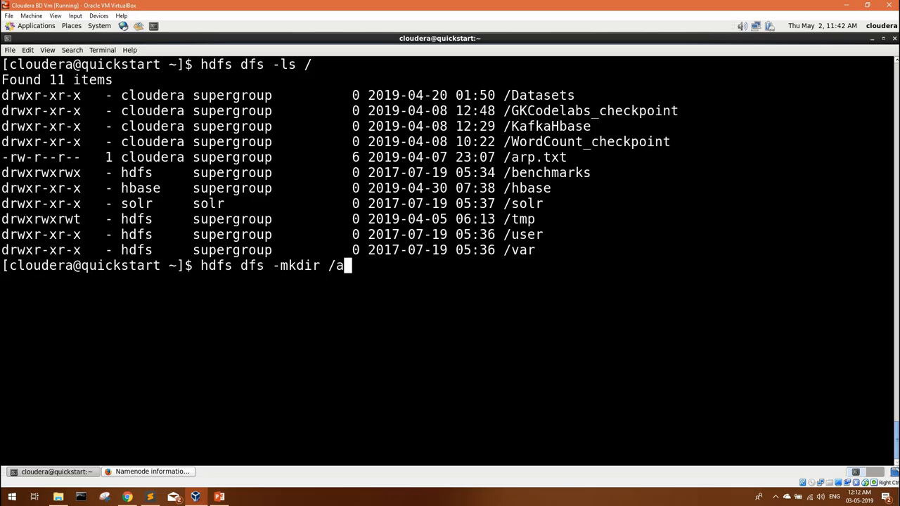
type("rpit")
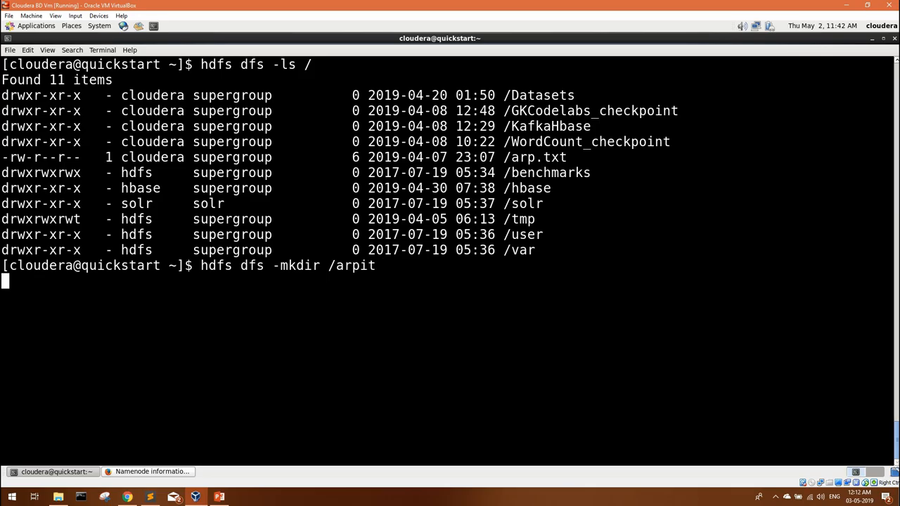
key("Return")
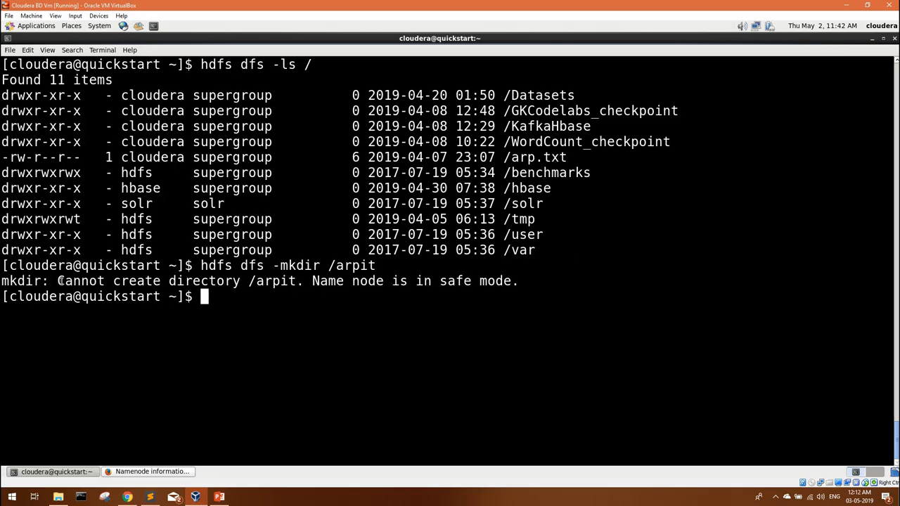
left_click_drag(312, 281, 513, 281)
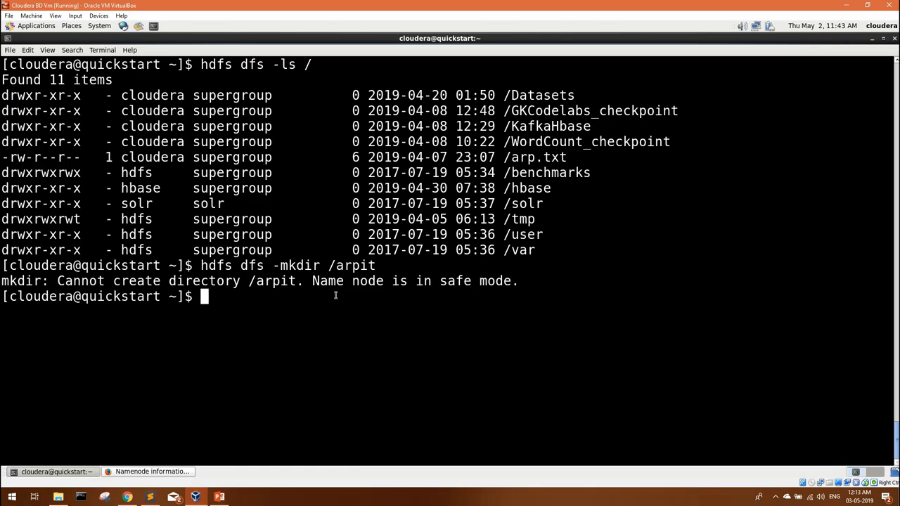
Launch hive from the shell prompt
type("hive")
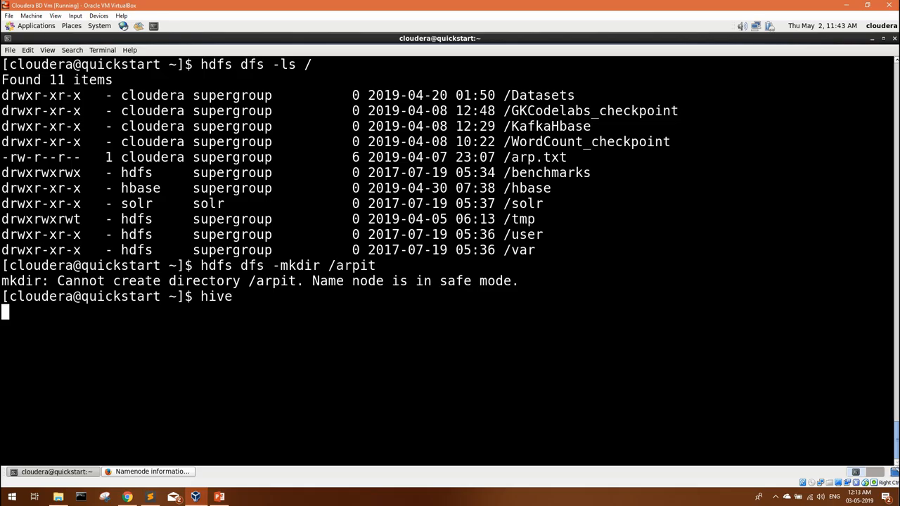